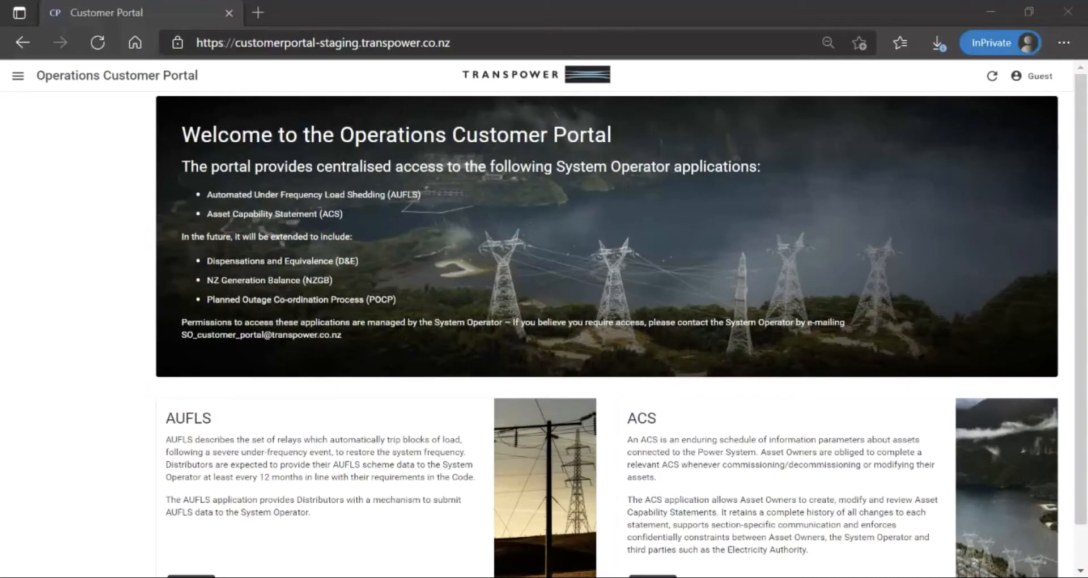
Scroll down the portal welcome page to reach the ACS card
scroll("down", 3)
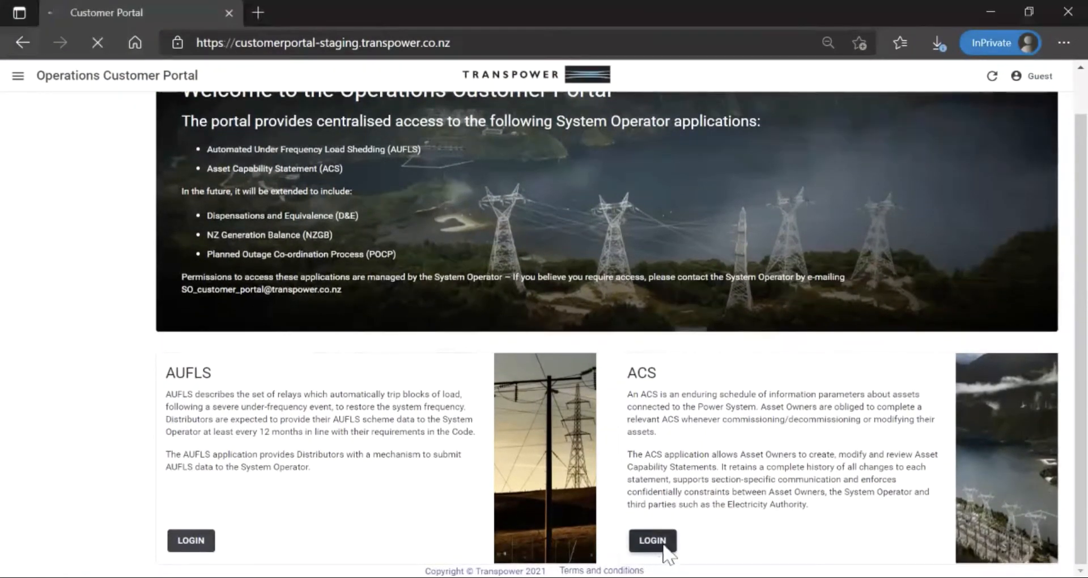
left_click(651, 541)
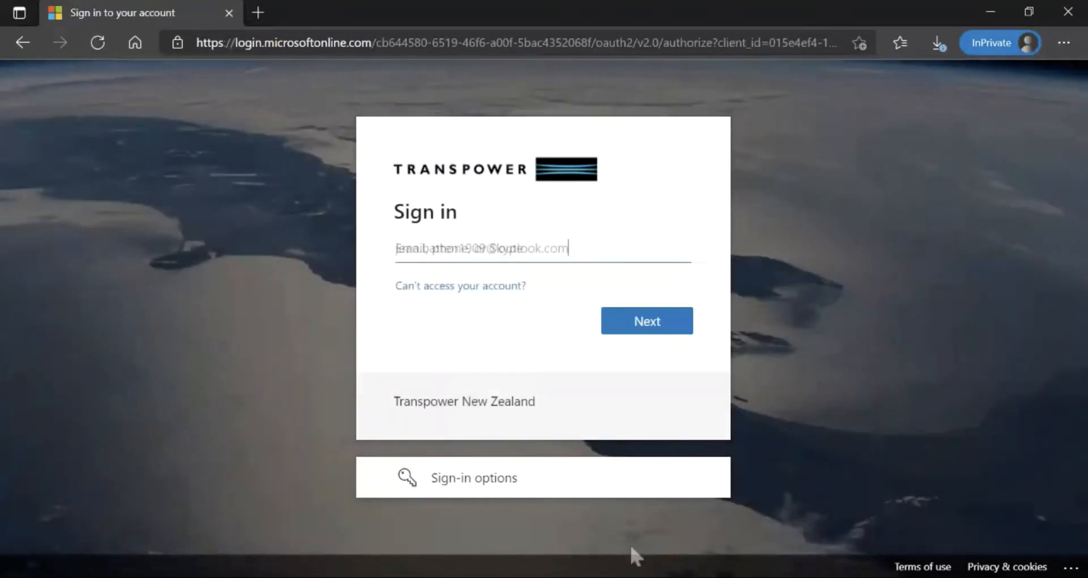
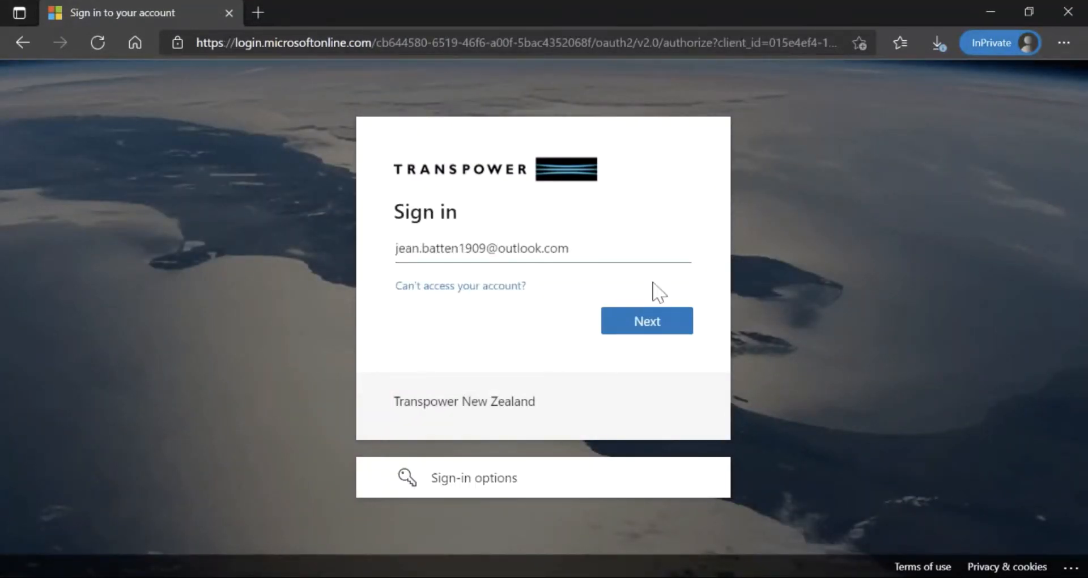
left_click(646, 321)
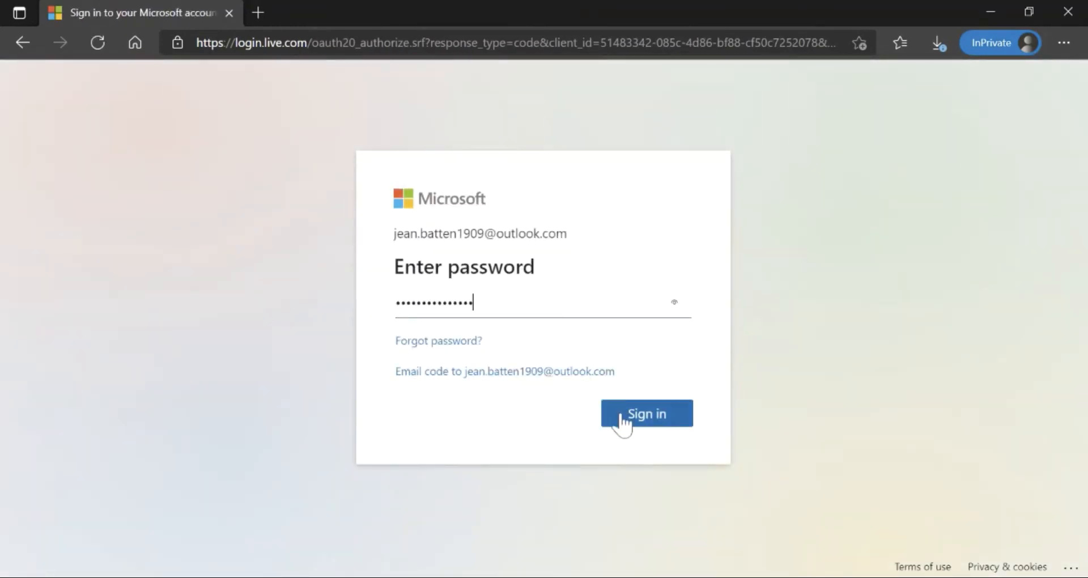
left_click(646, 414)
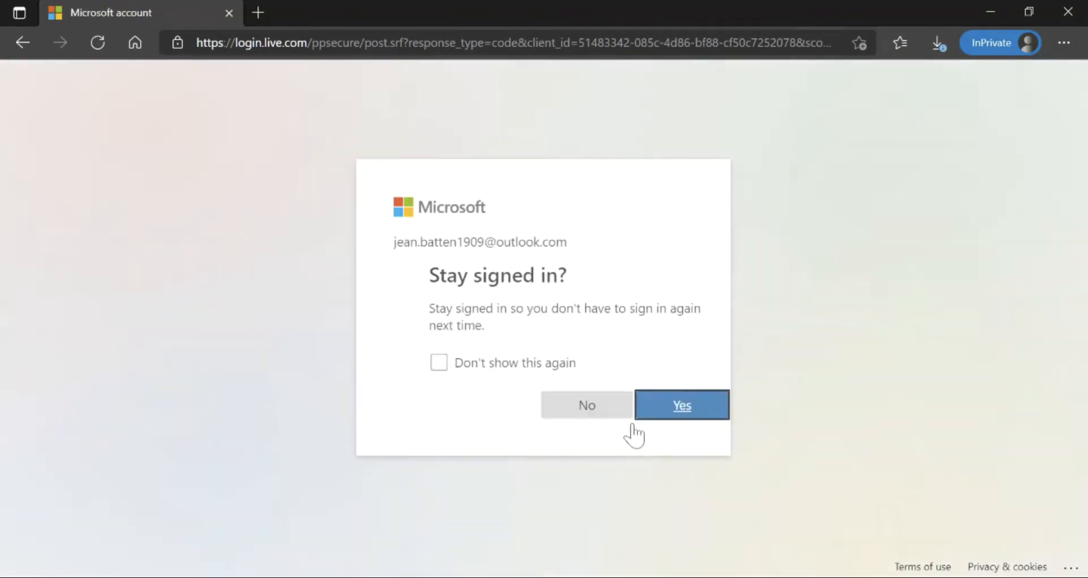
left_click(681, 405)
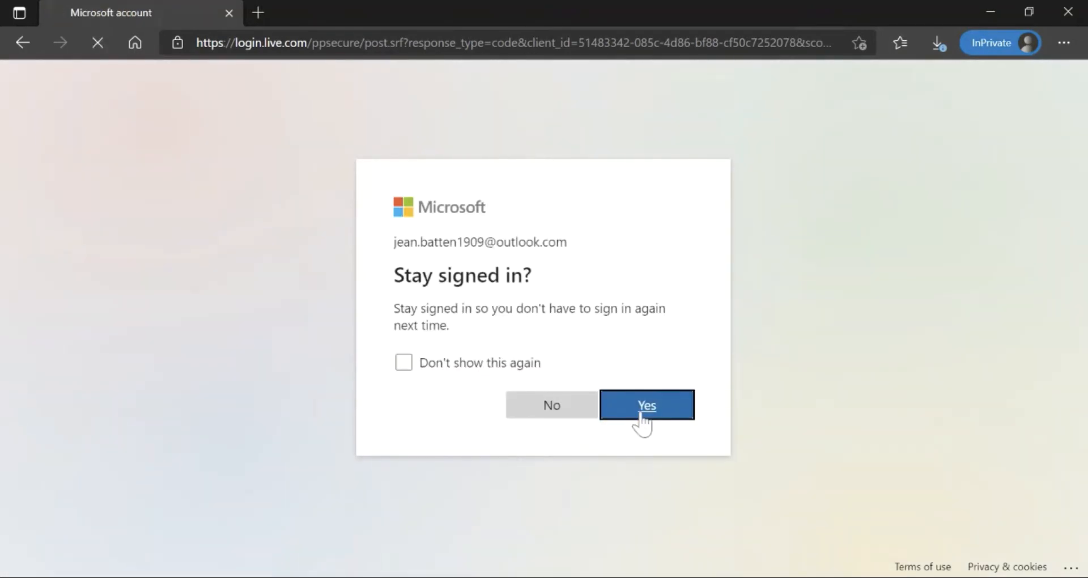
left_click(646, 404)
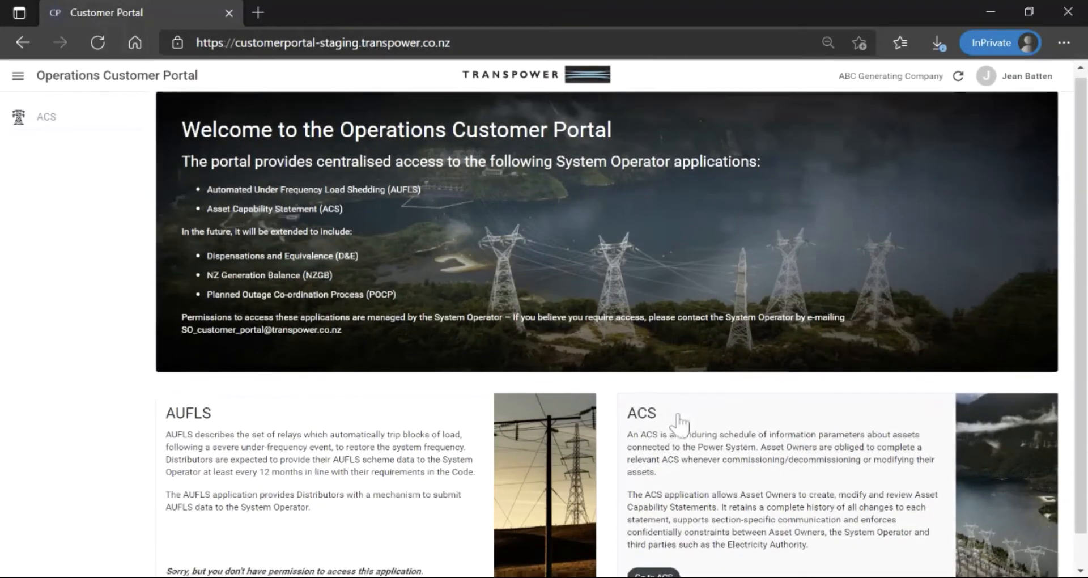
Scroll to the ACS card and open the ACS application
scroll("down", 3)
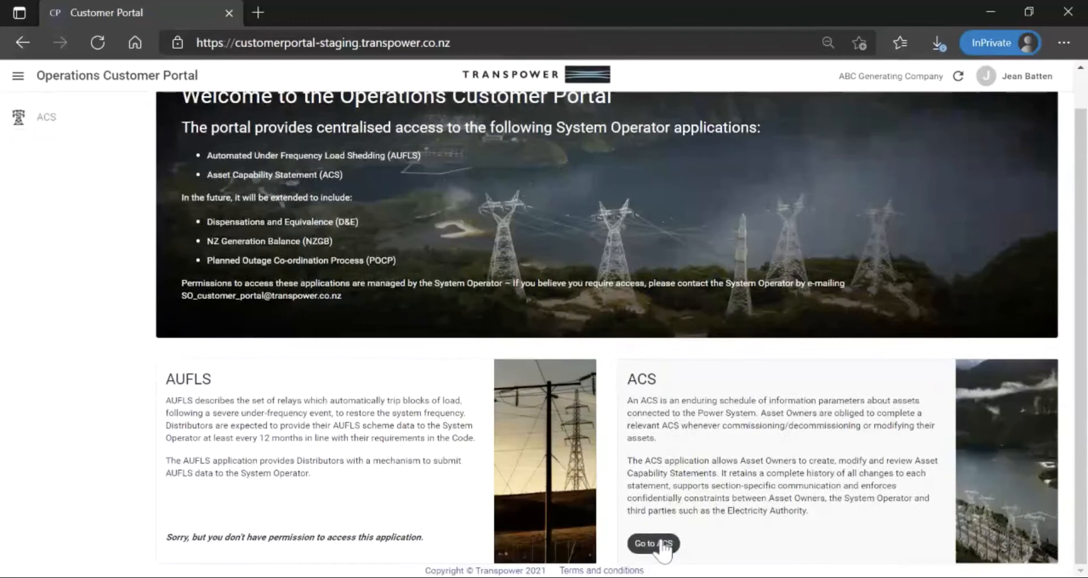
left_click(653, 543)
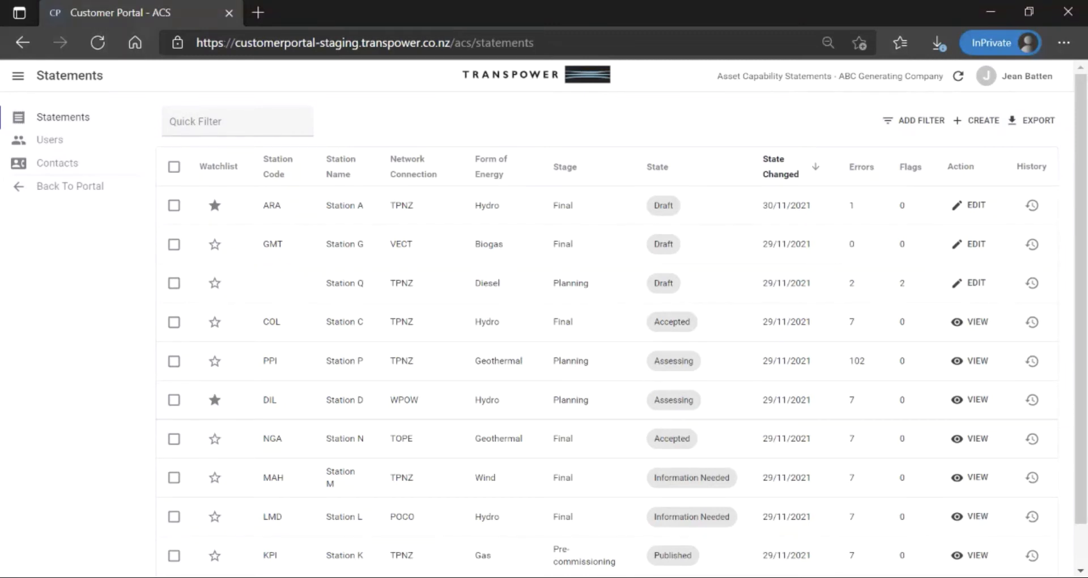
mouse_move(705, 152)
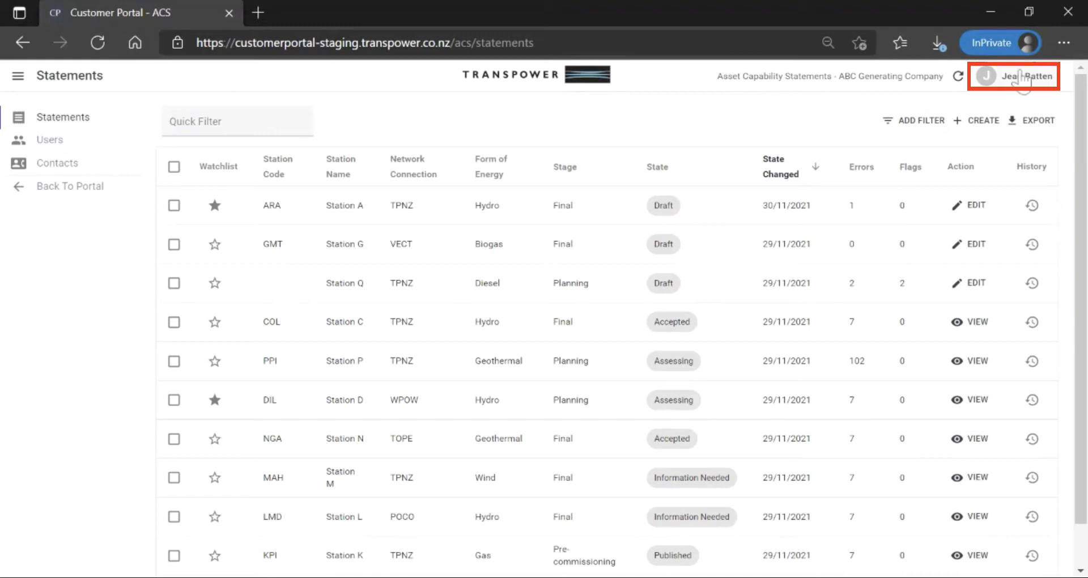
left_click(1014, 76)
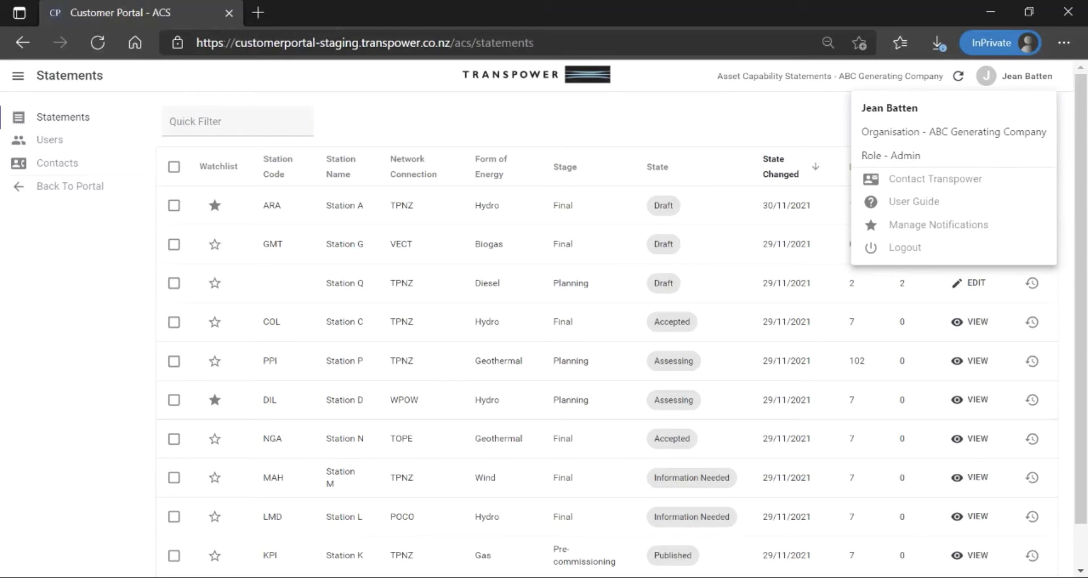
mouse_move(826, 125)
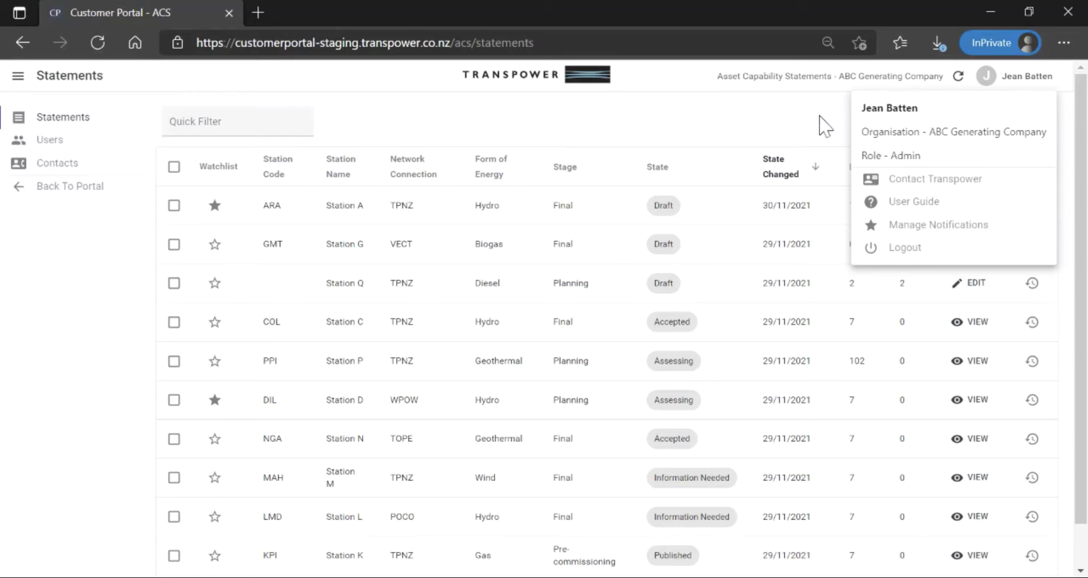
left_click(383, 112)
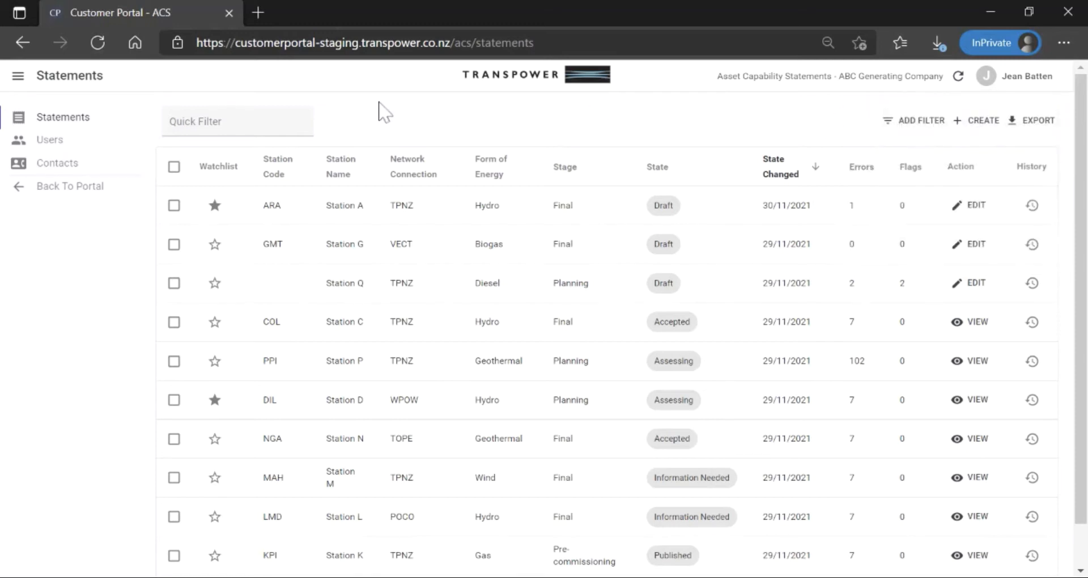
mouse_move(205, 105)
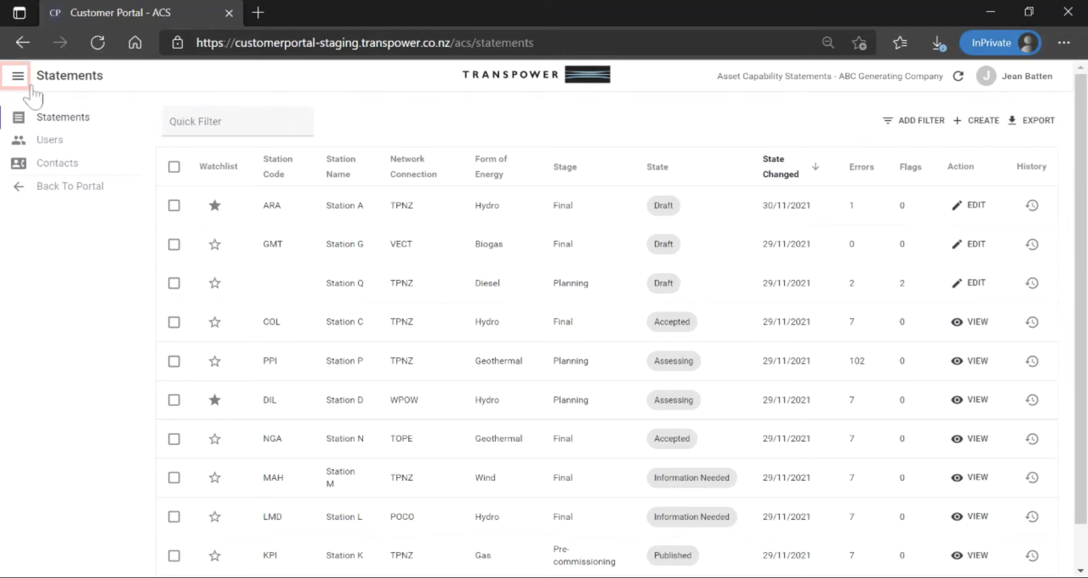
mouse_move(17, 75)
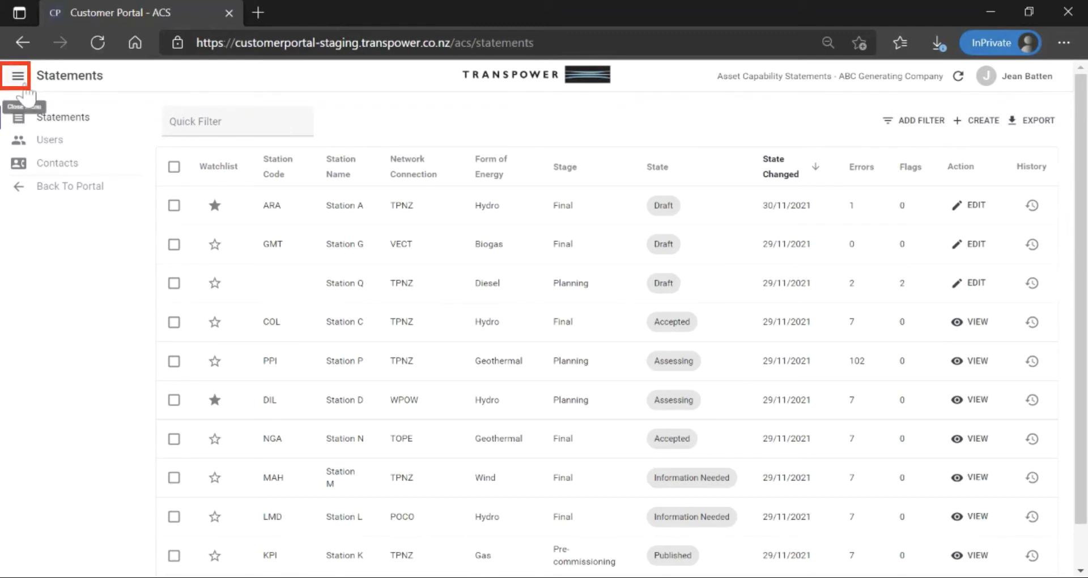
Collapse and re-expand the navigation panel, then return to the Statements list
left_click(18, 75)
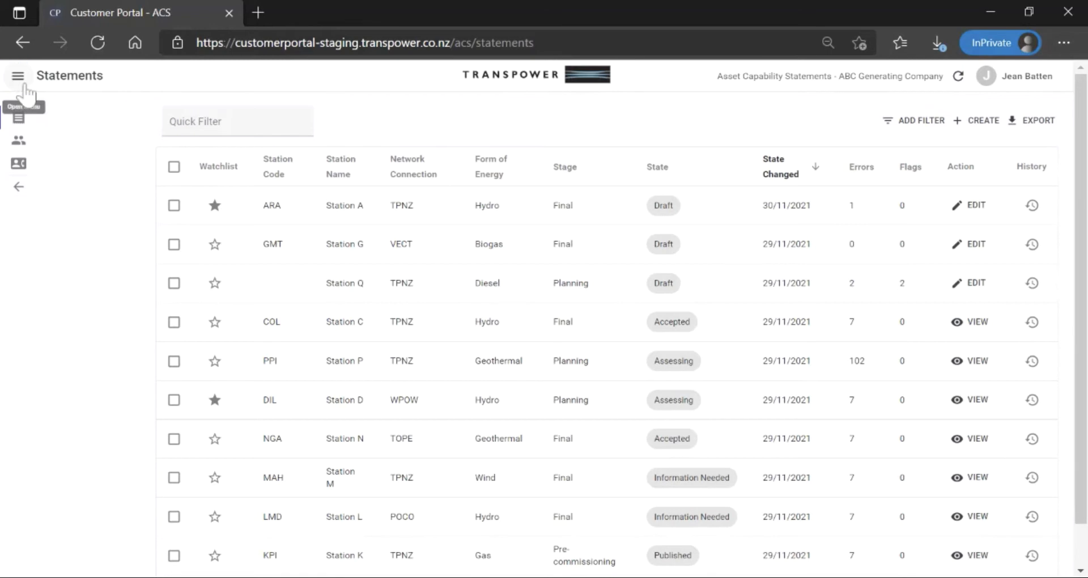
left_click(18, 74)
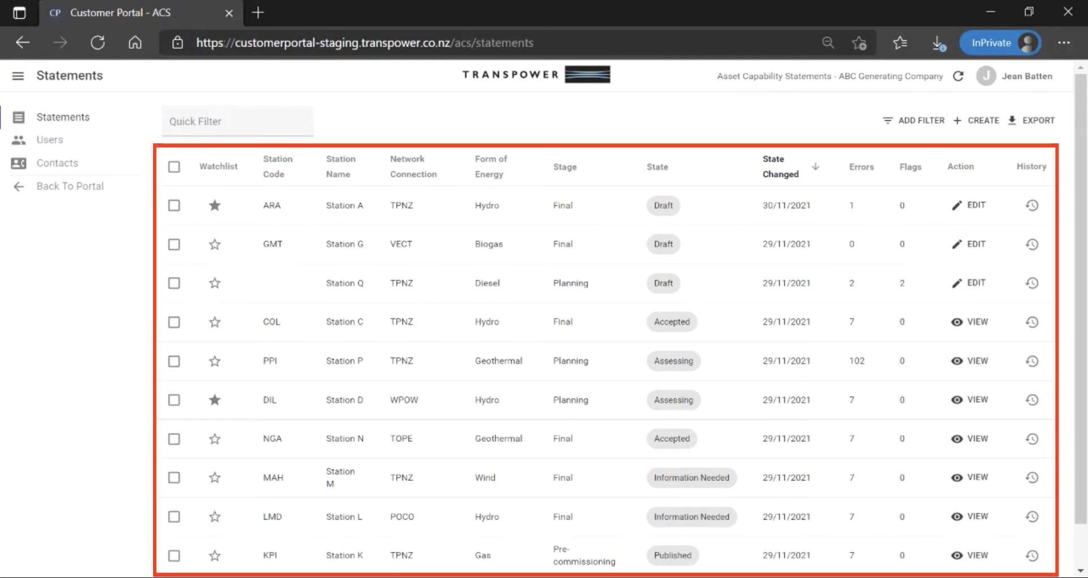
mouse_move(118, 117)
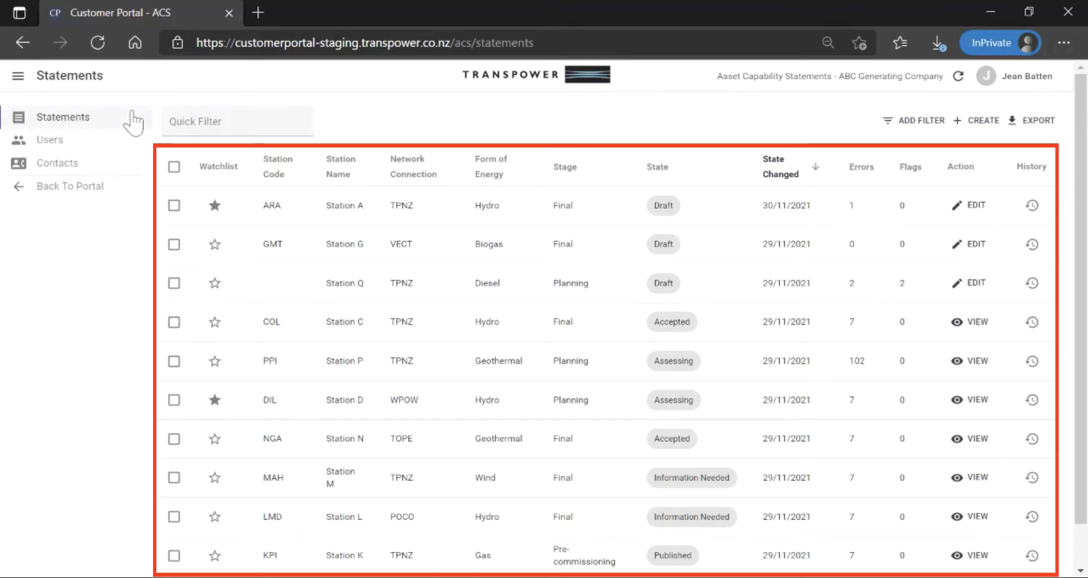
mouse_move(132, 139)
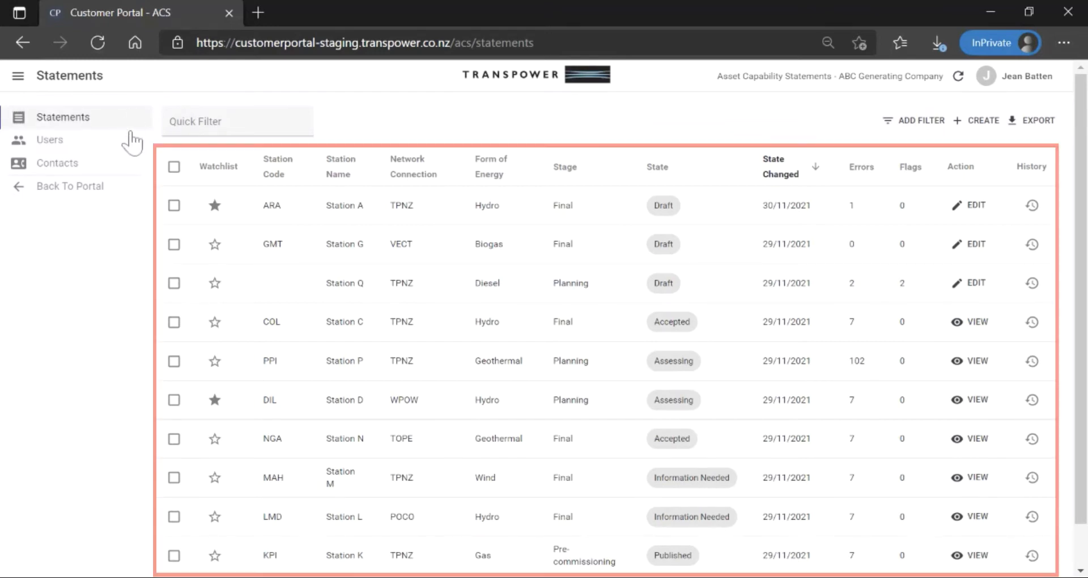
left_click(49, 140)
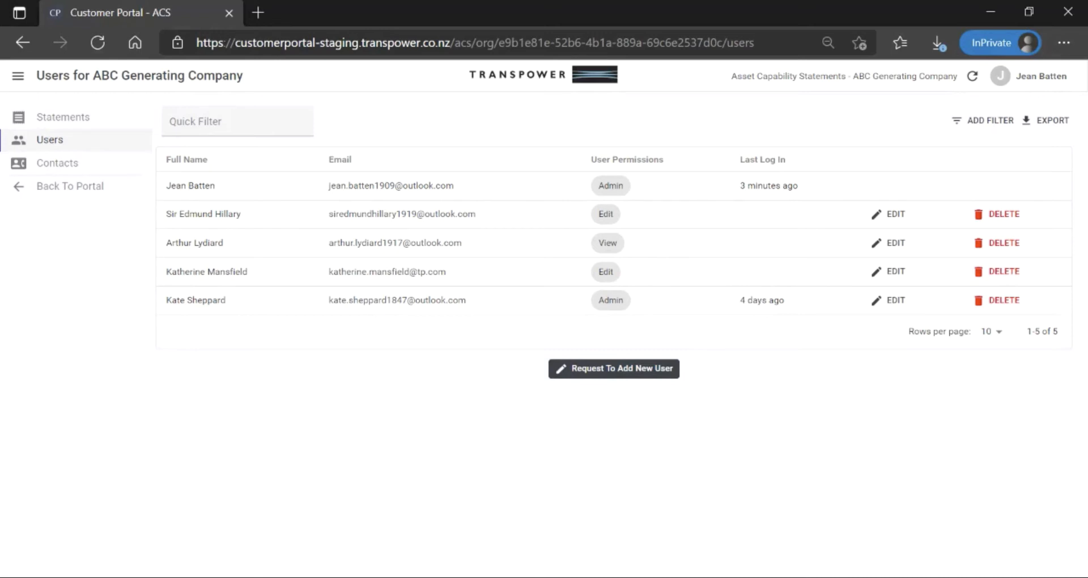
Open the Asset Owner Contacts list with its three contacts
left_click(56, 163)
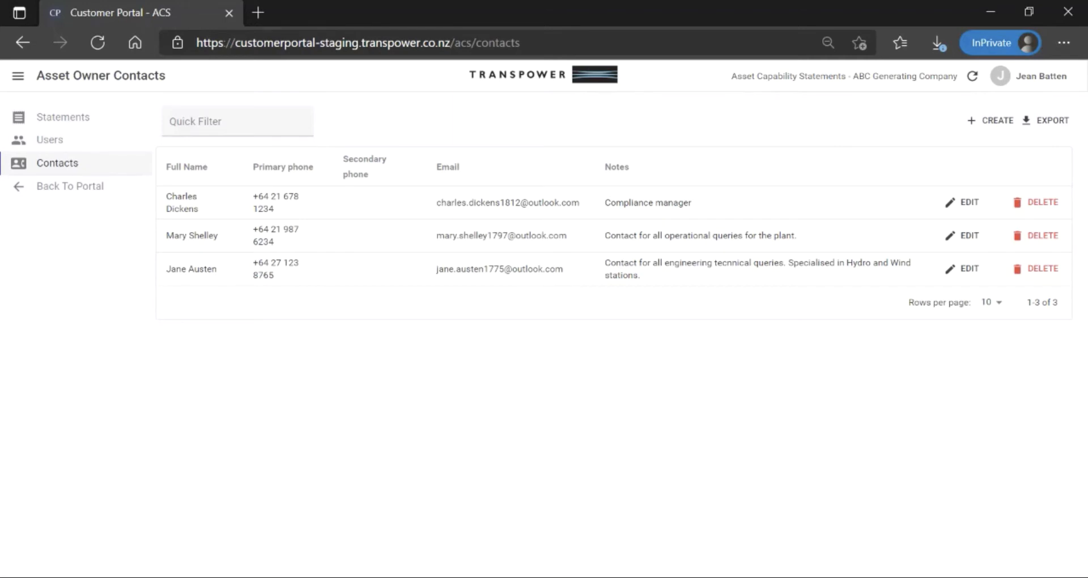
Return to the Statements table showing 10 of 18 statements
left_click(63, 117)
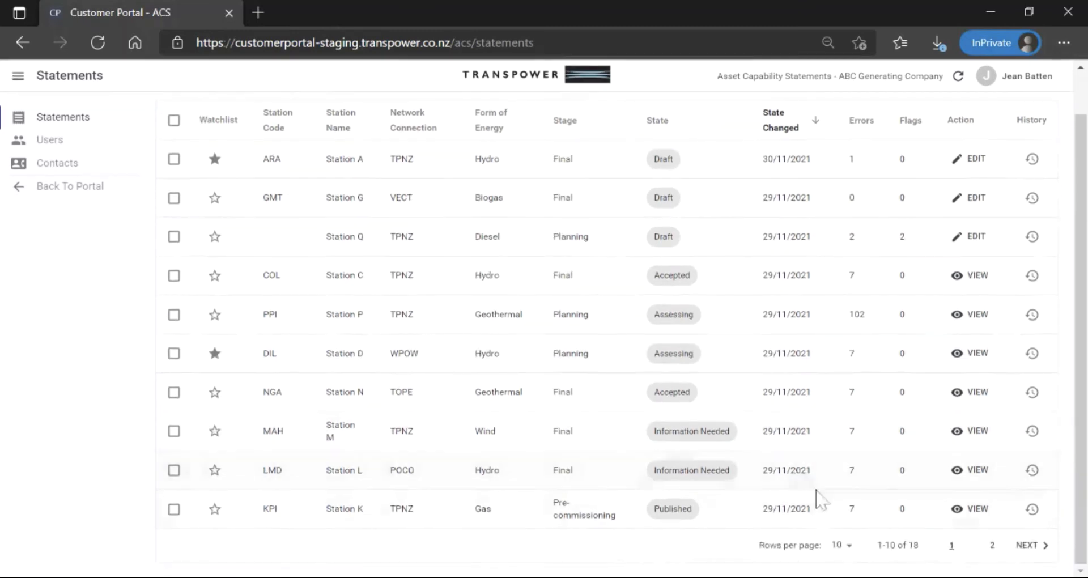
left_click(841, 545)
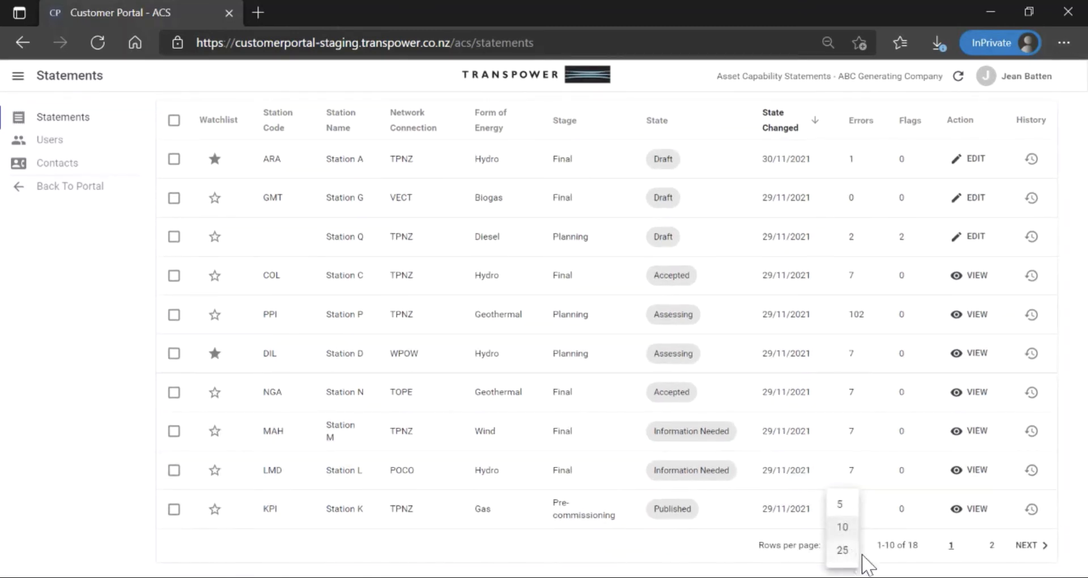
left_click(841, 527)
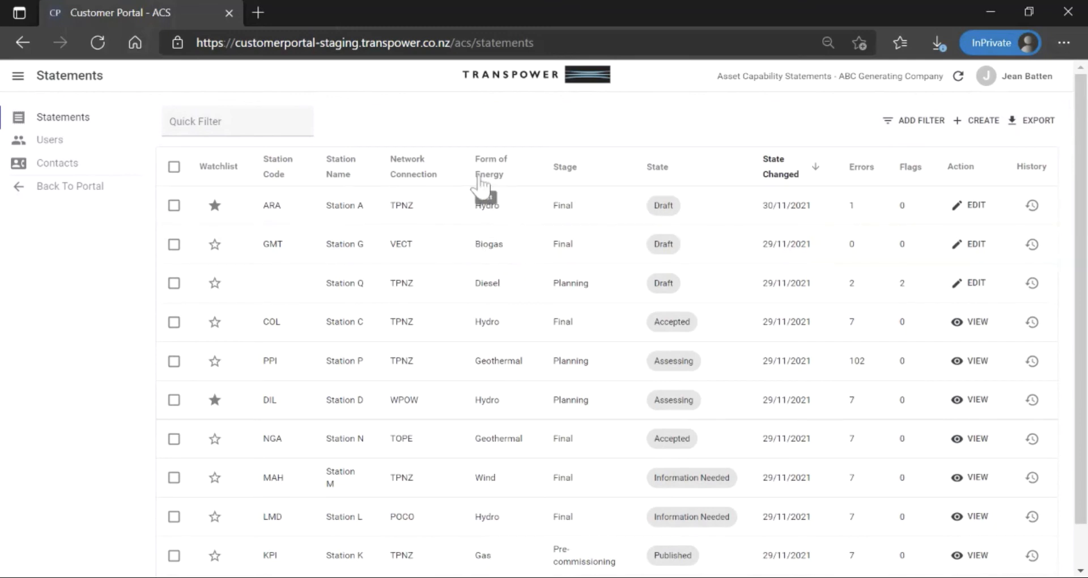
Sort statements ascending by Form of Energy and quick-filter with 'test'
left_click(512, 166)
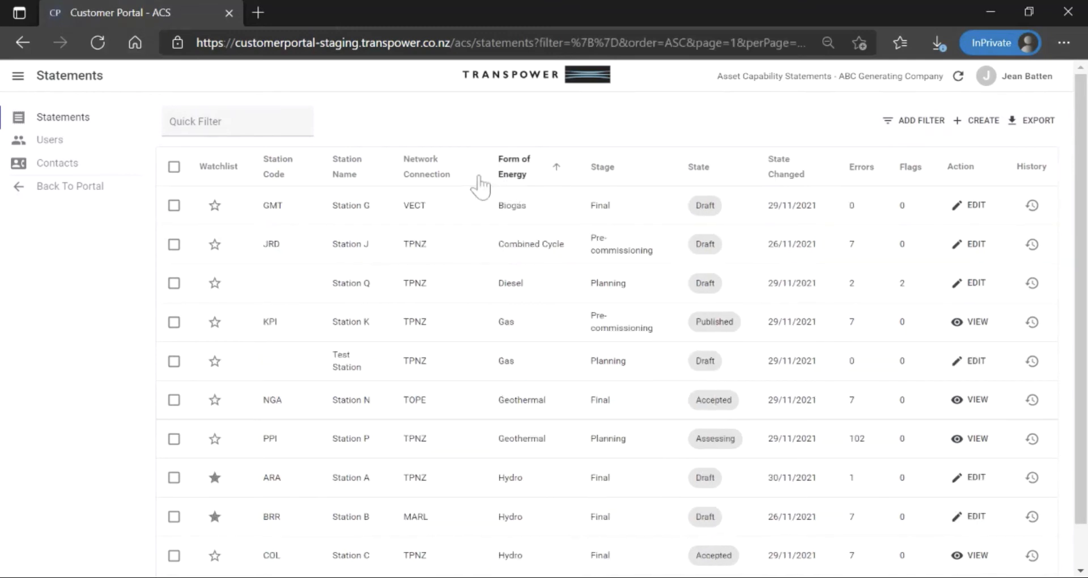
left_click(238, 121)
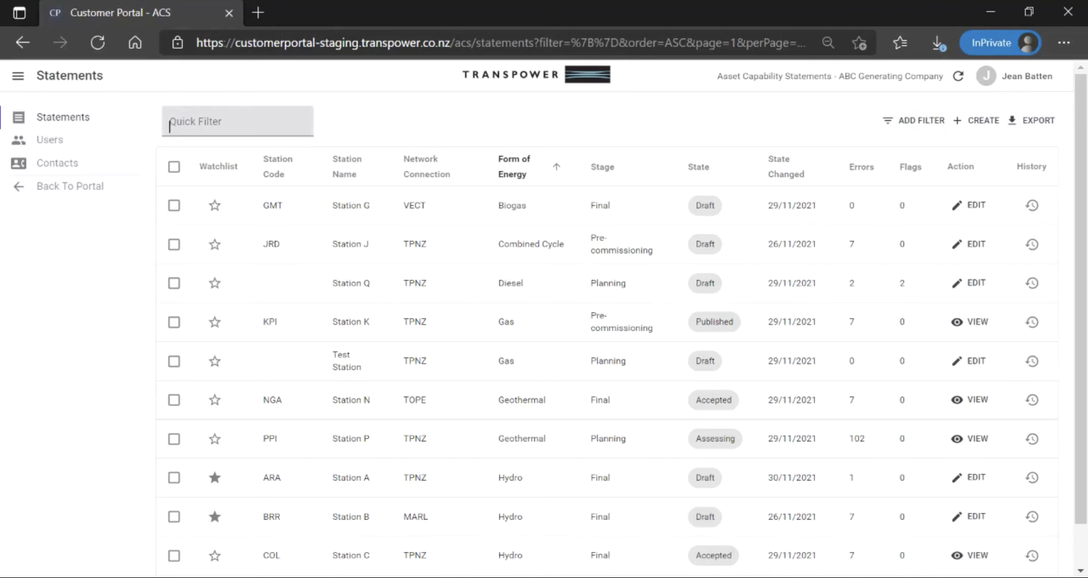
type("test")
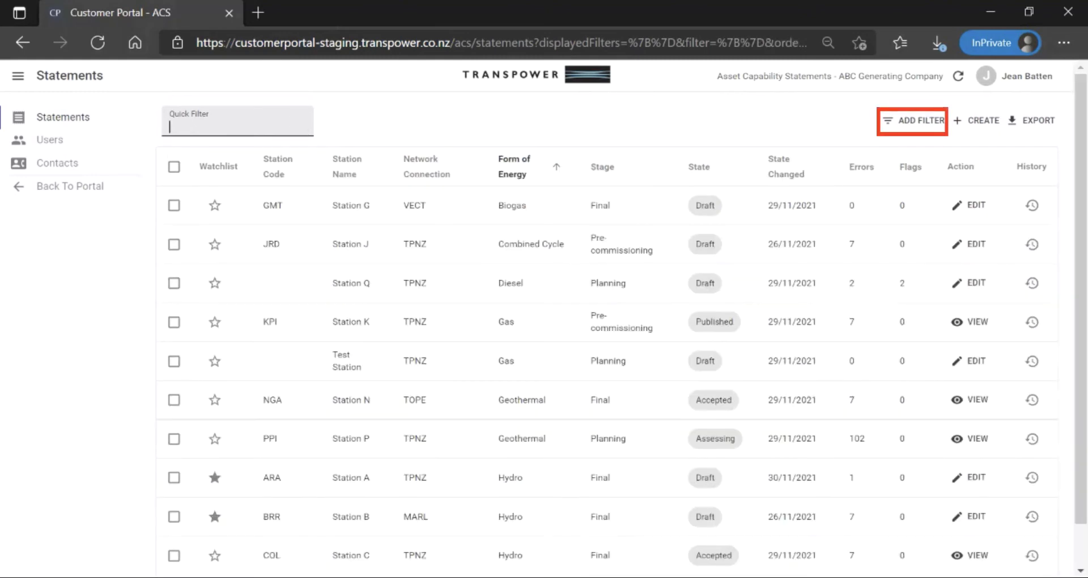
mouse_move(800, 123)
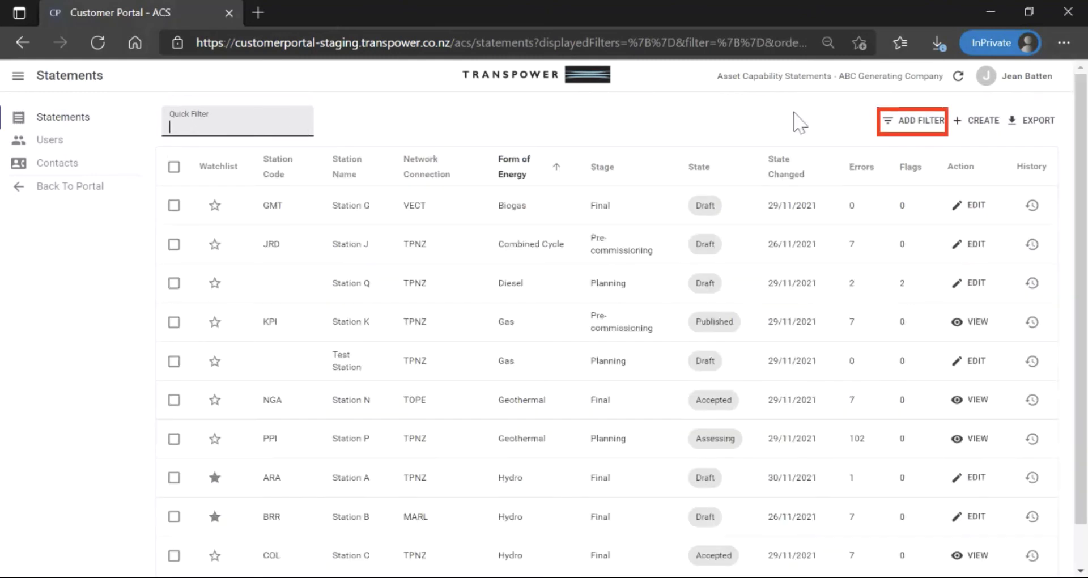
Add a Stage filter set to Final and a State filter set to Accepted
left_click(911, 120)
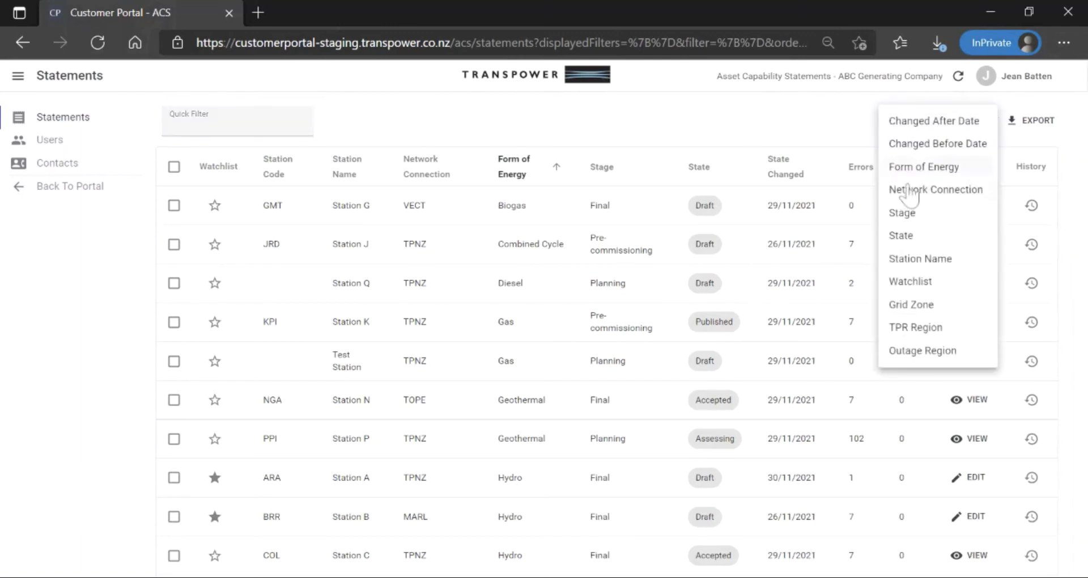
left_click(903, 213)
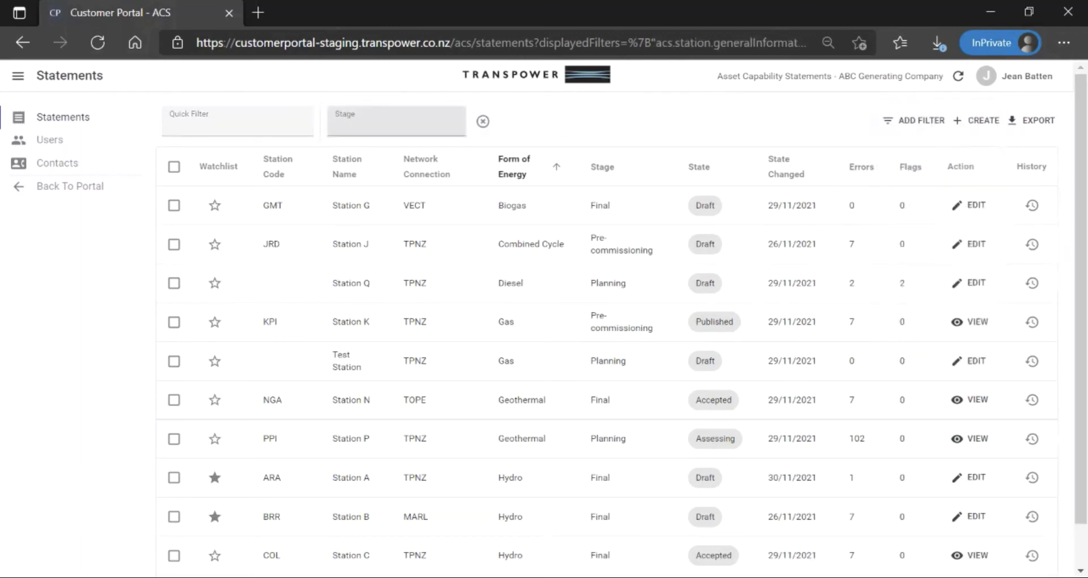
left_click(396, 121)
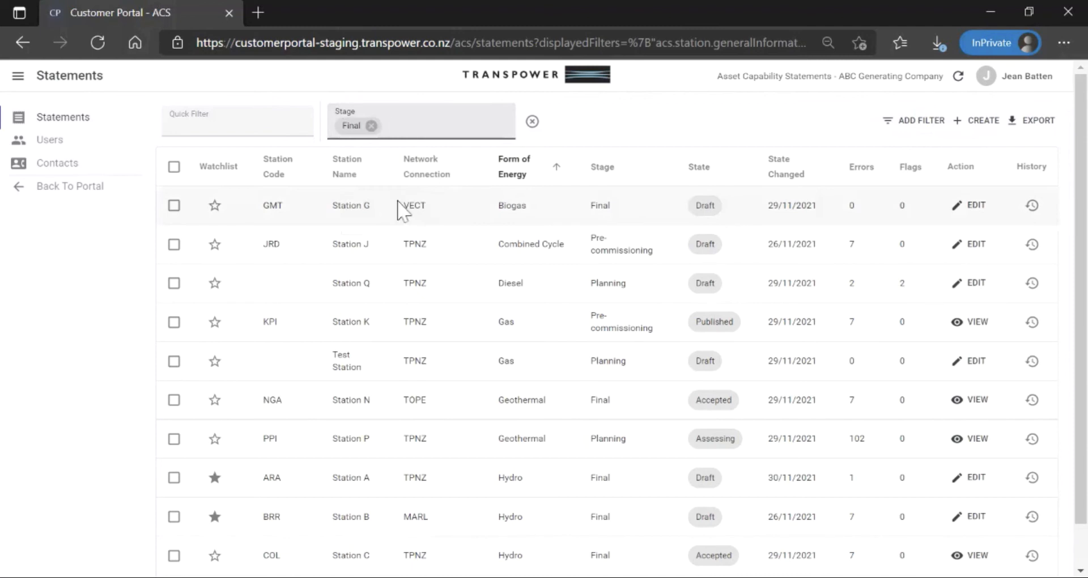
left_click(920, 120)
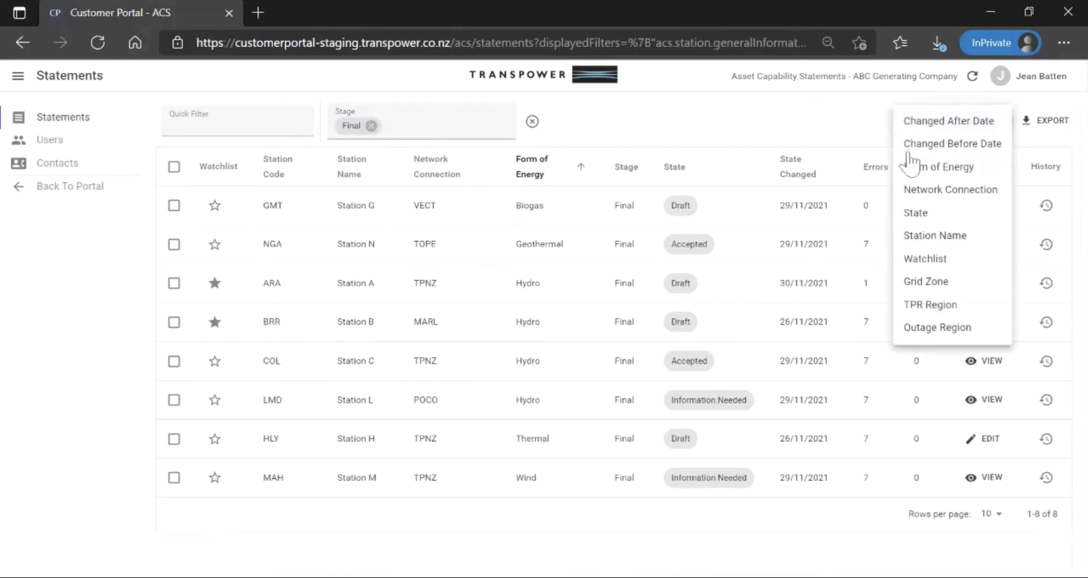
left_click(916, 213)
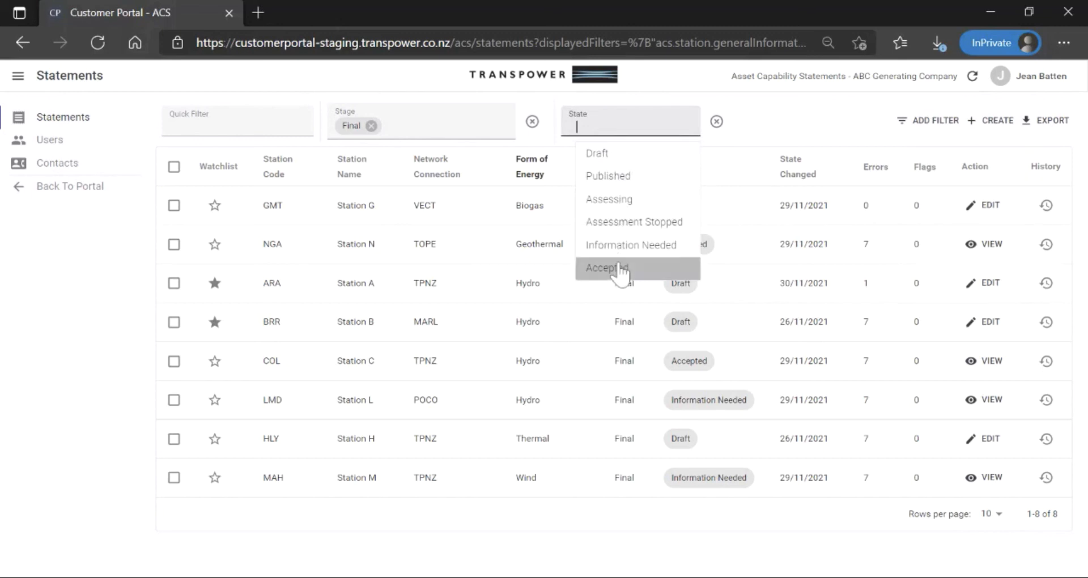
left_click(605, 268)
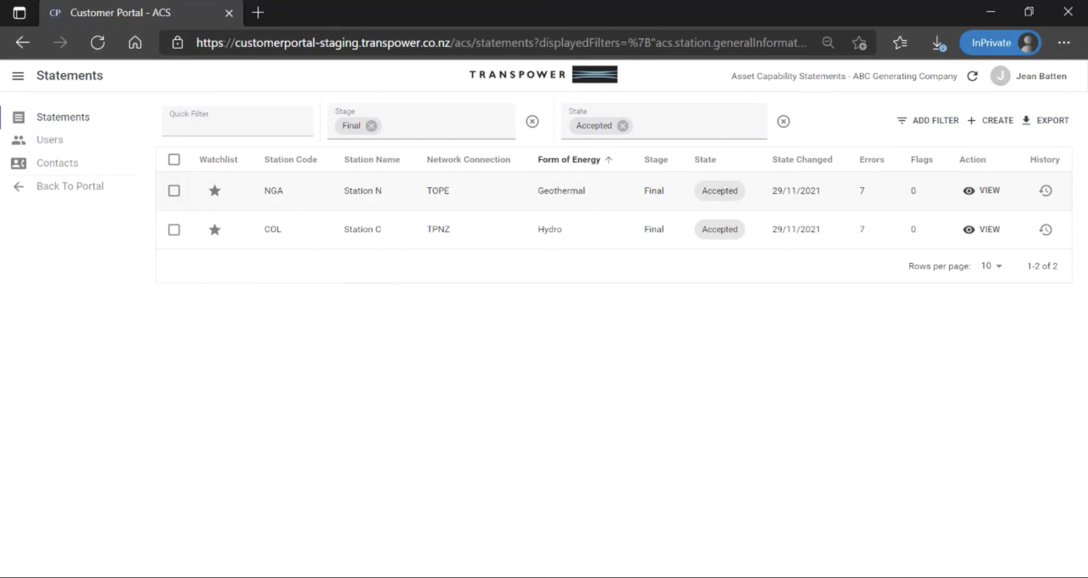
Select the Station N and Station C statements and export them
left_click(173, 191)
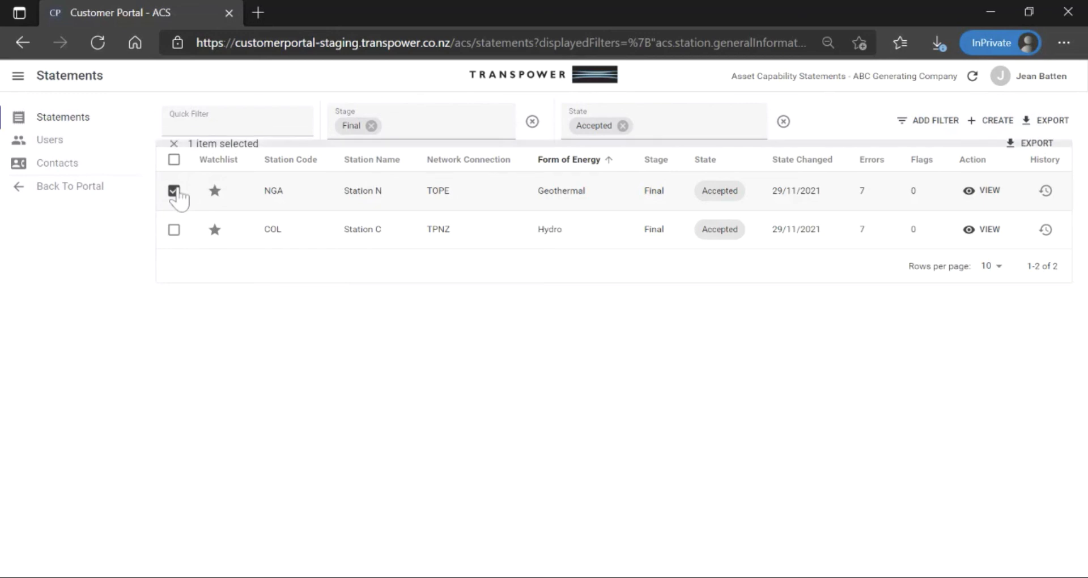
left_click(174, 230)
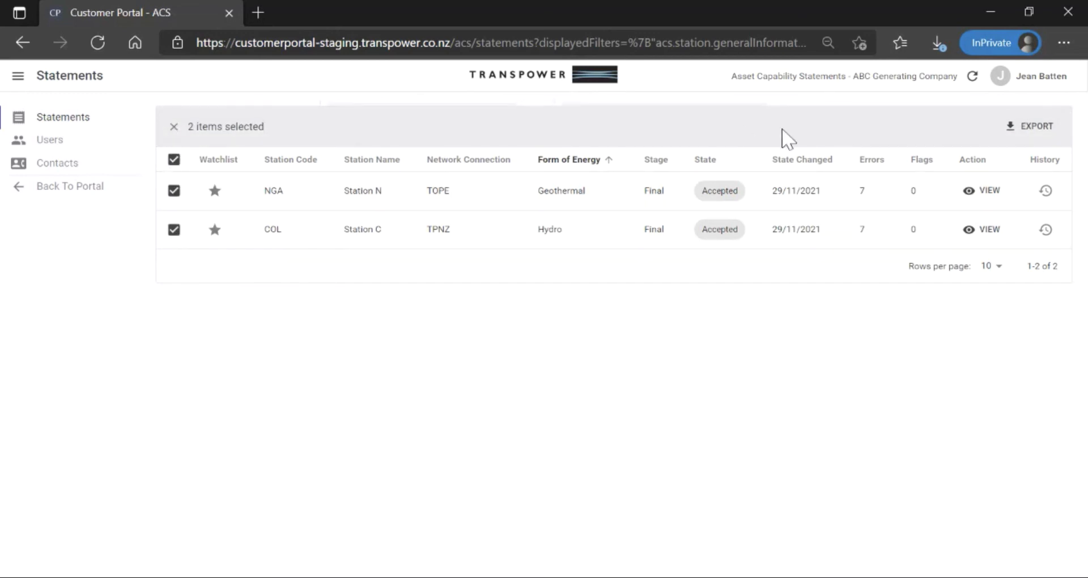
left_click(1035, 126)
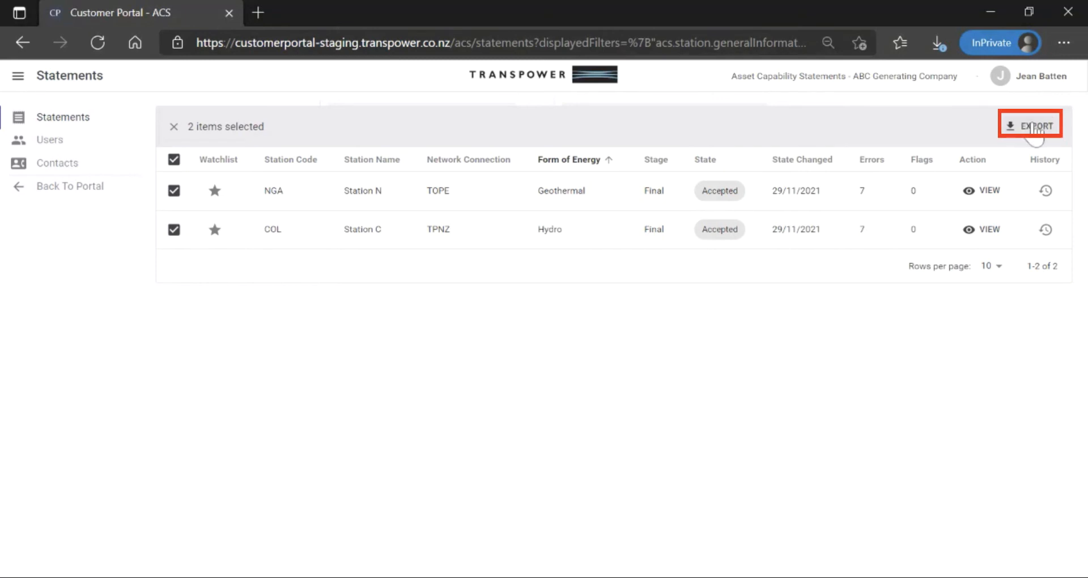
left_click(1030, 126)
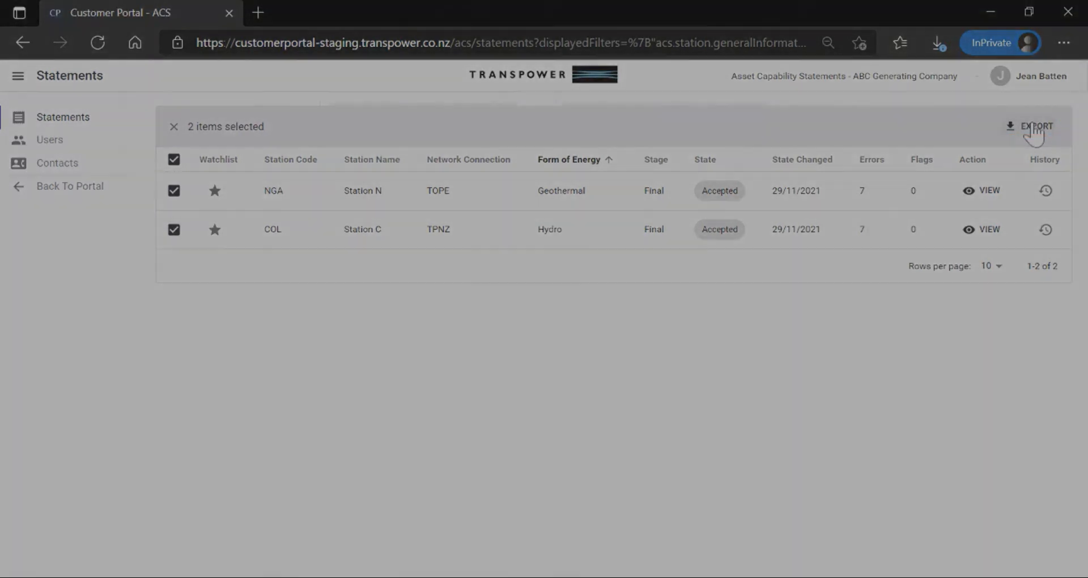